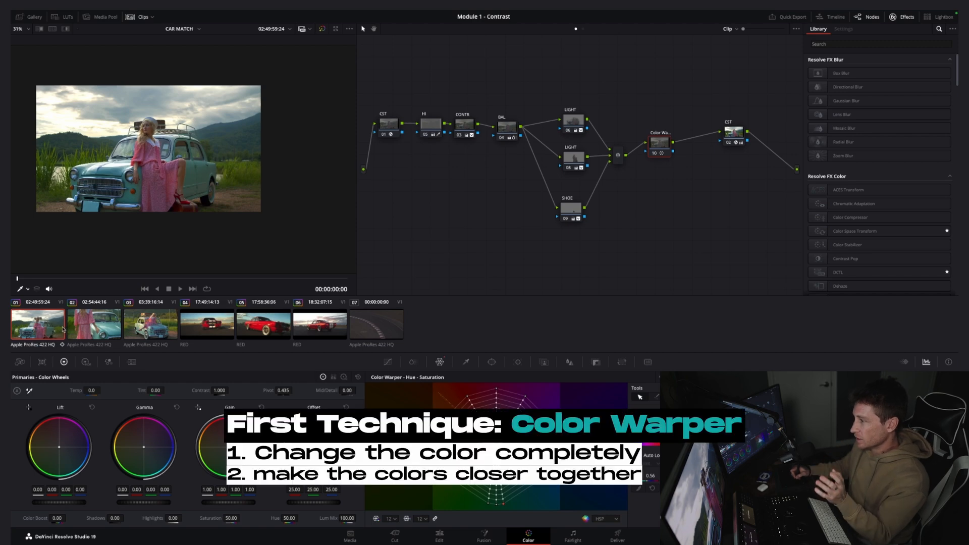
Load clip 04, the red muscle car shot, with its Color Warper node tree and grade
{"action": "left_click", "coordinate": [206, 325]}
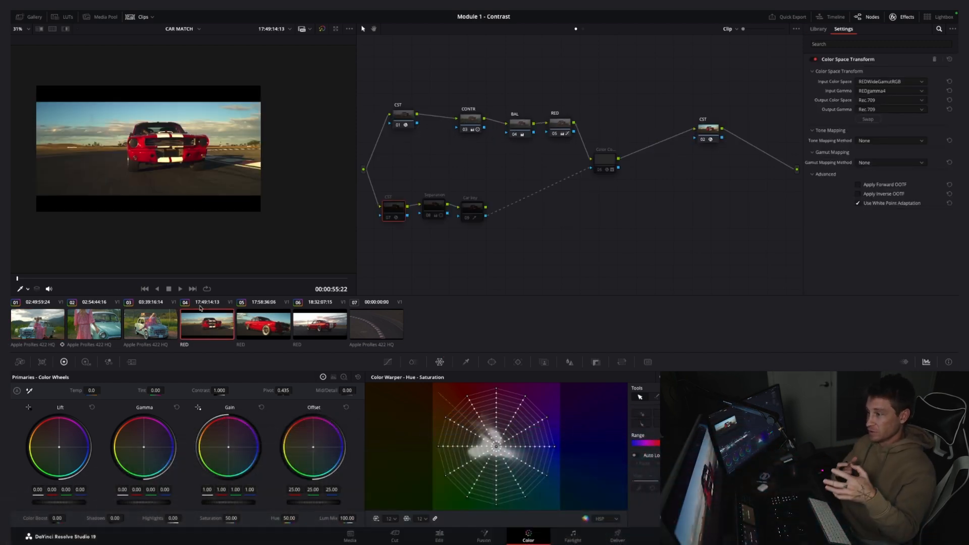